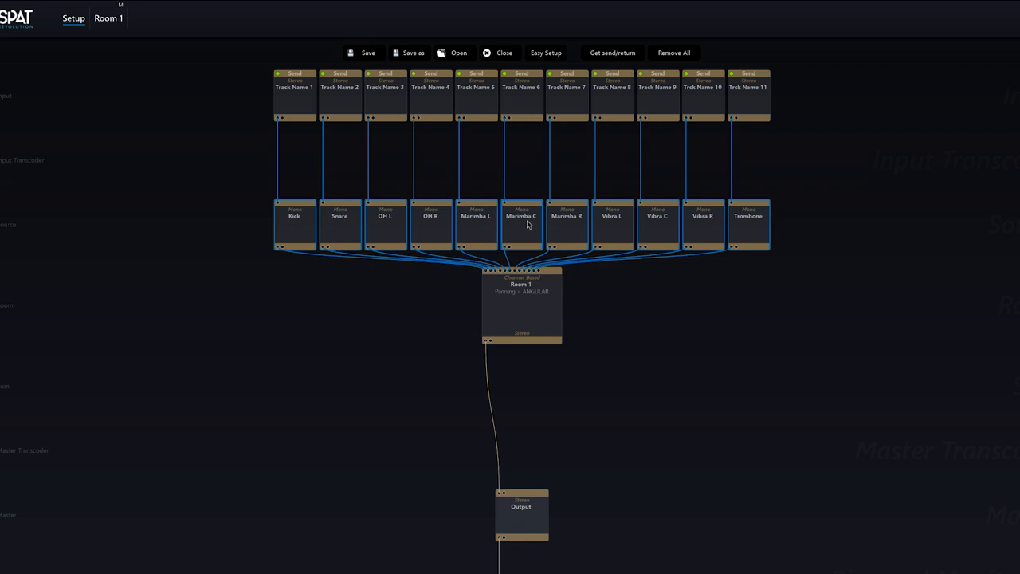
pyautogui.moveTo(432, 244)
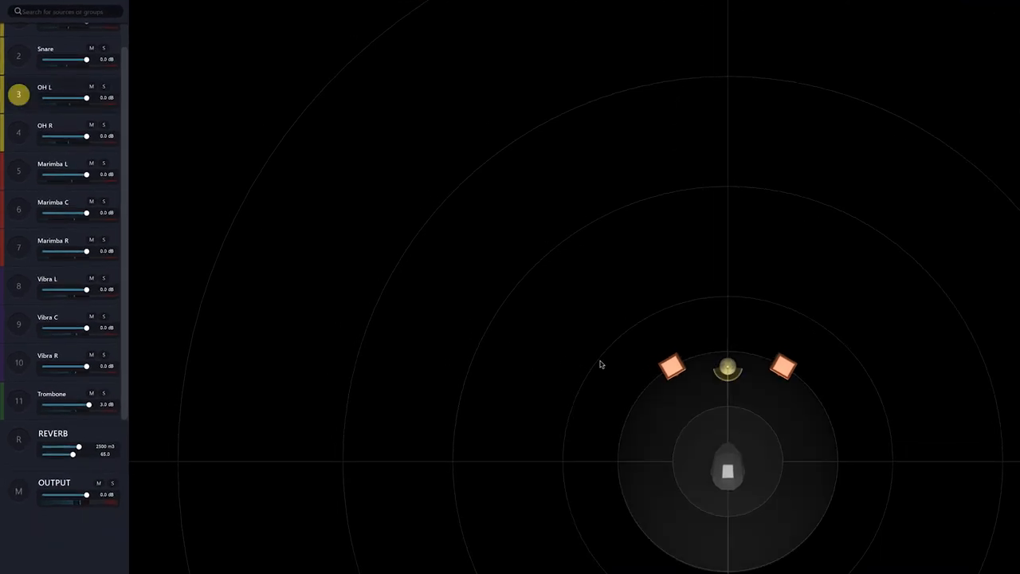
# Place OH L front-left, OH R front-right, and spread Marimba L and R outward on each side.
pyautogui.moveTo(728, 368); pyautogui.dragTo(617, 280)
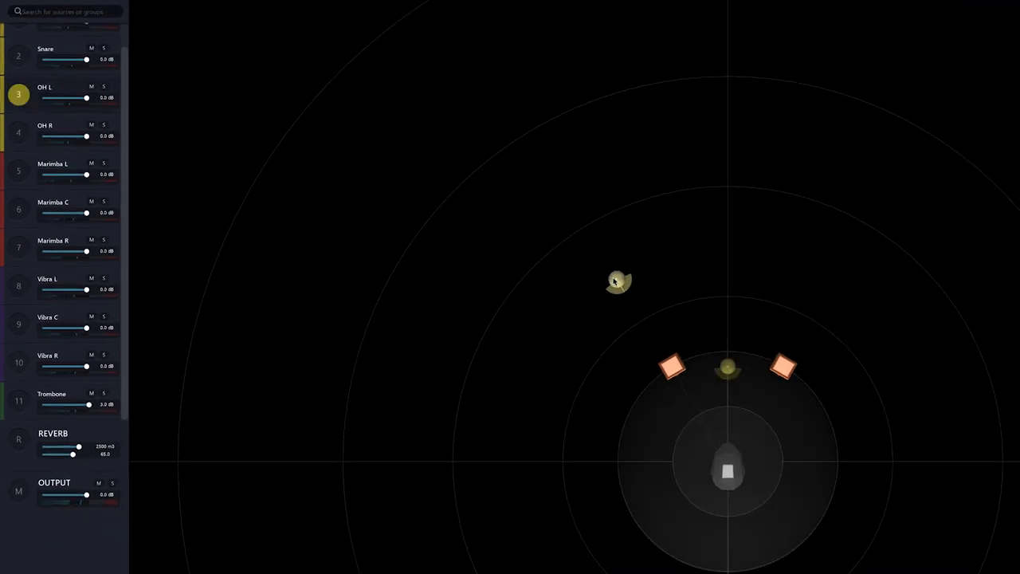
pyautogui.click(18, 132)
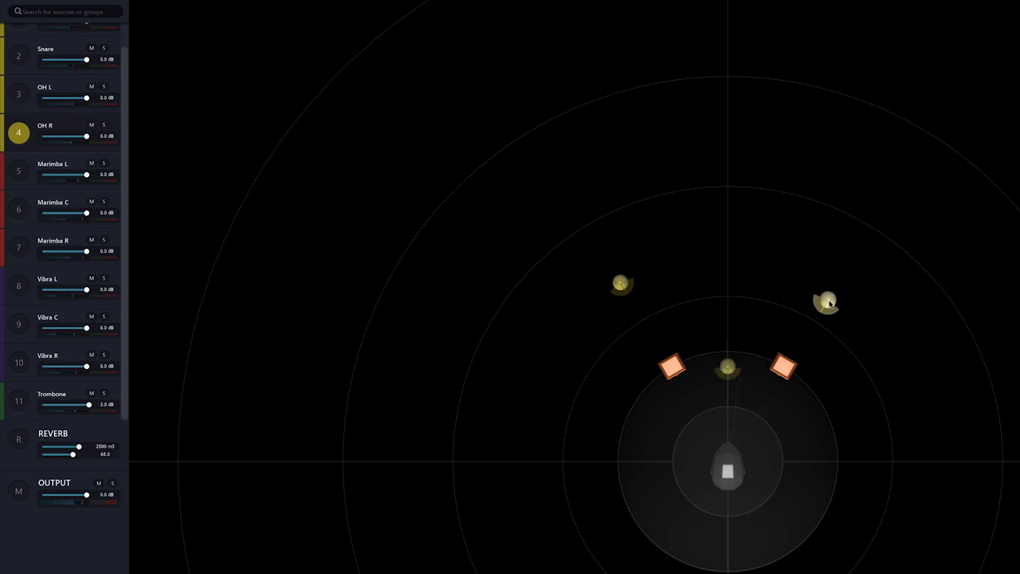
pyautogui.moveTo(829, 302); pyautogui.dragTo(827, 293)
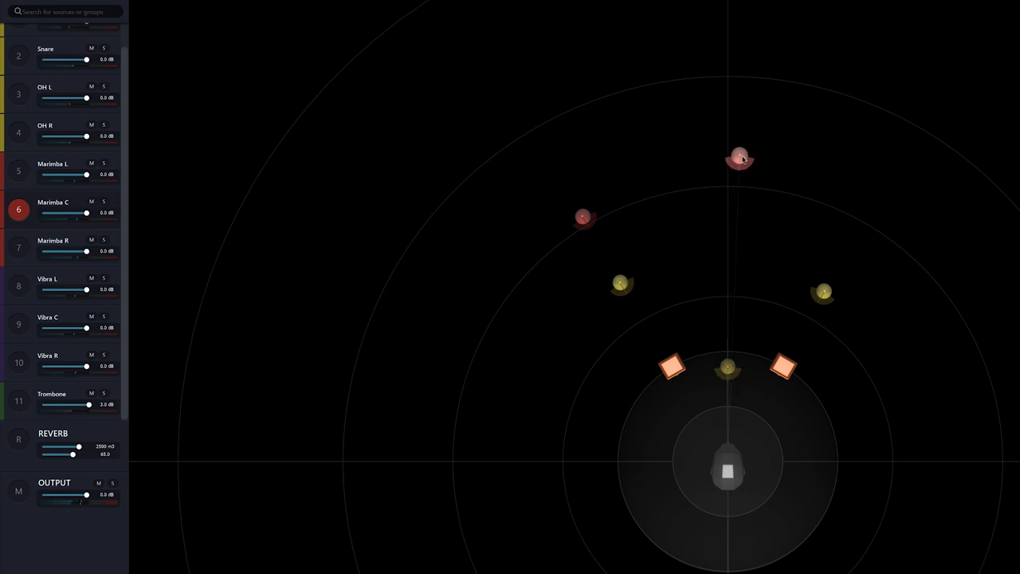
pyautogui.click(17, 248)
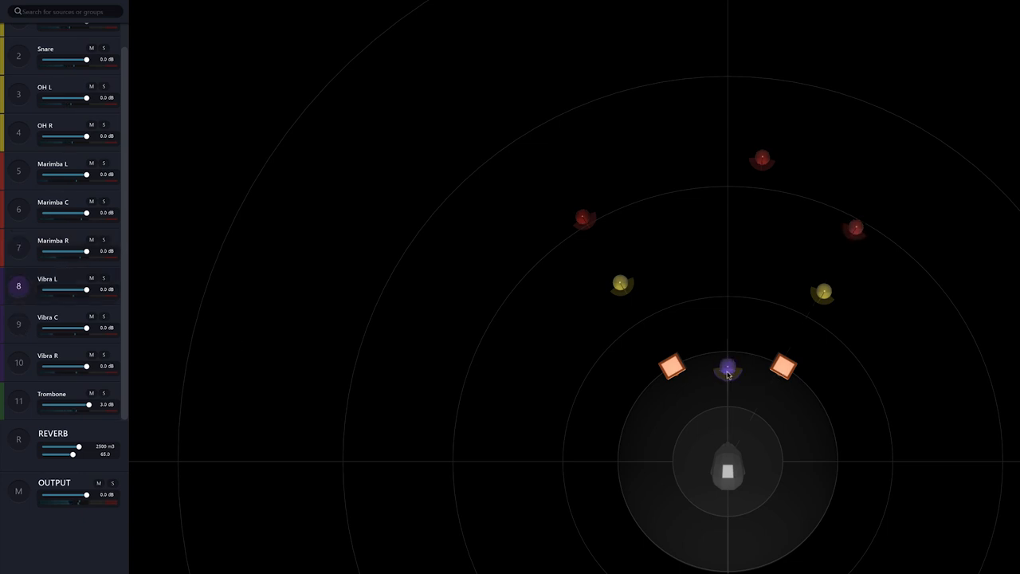
# Fan Vibra L just beyond OH L, Vibra C slightly left of centre, Vibra R right.
pyautogui.moveTo(727, 368); pyautogui.dragTo(610, 271)
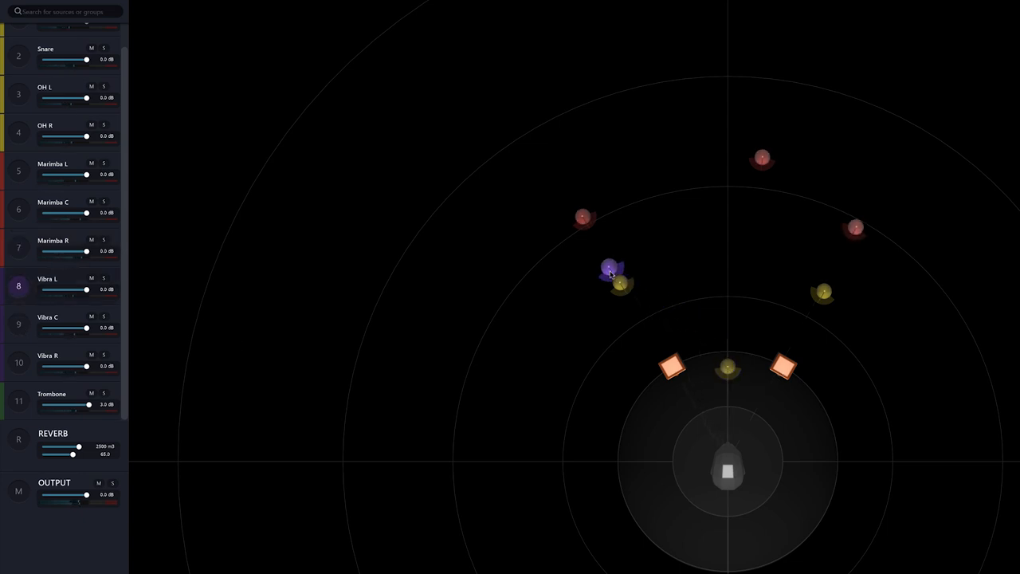
pyautogui.moveTo(607, 266); pyautogui.dragTo(603, 256)
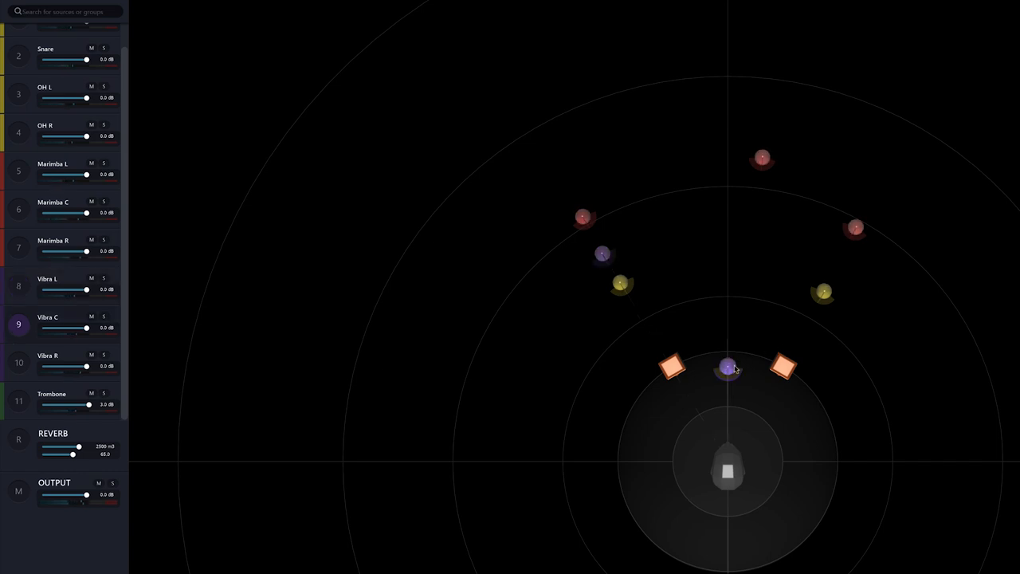
pyautogui.moveTo(727, 368); pyautogui.dragTo(694, 217)
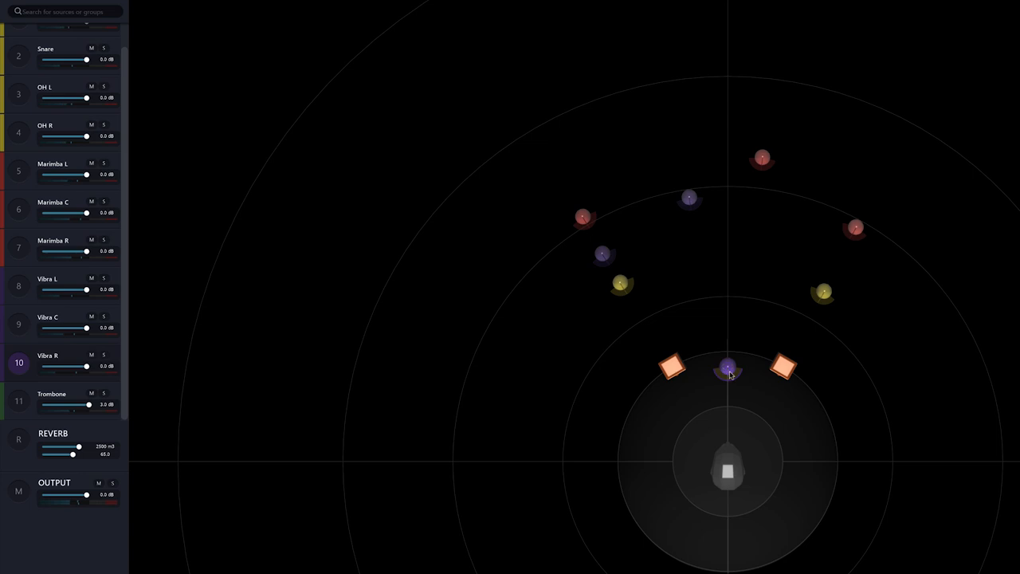
pyautogui.moveTo(729, 371); pyautogui.dragTo(837, 267)
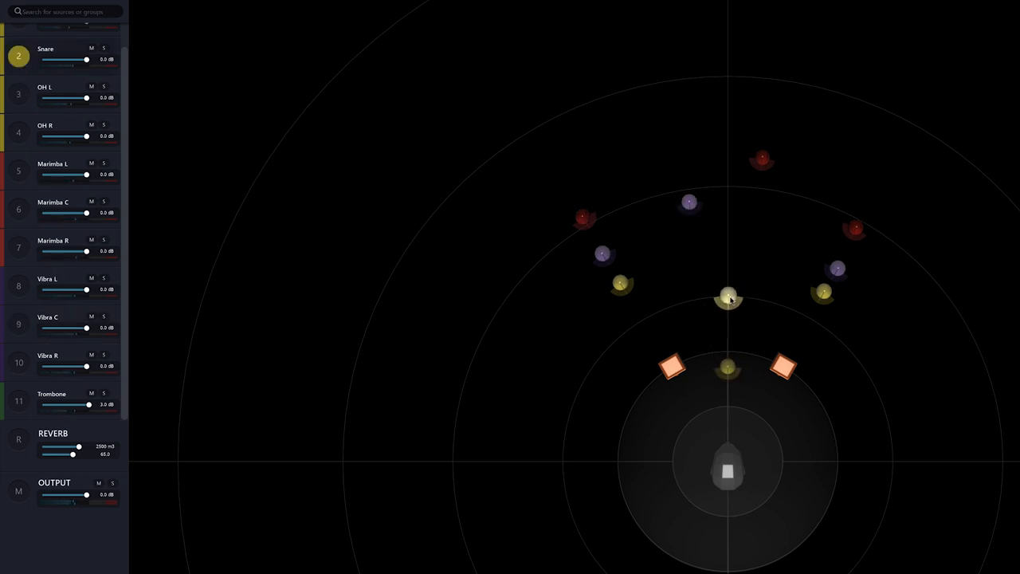
# Push the Snare further out along the centre line and place the Trombone just beyond the kick.
pyautogui.moveTo(729, 299); pyautogui.dragTo(730, 231)
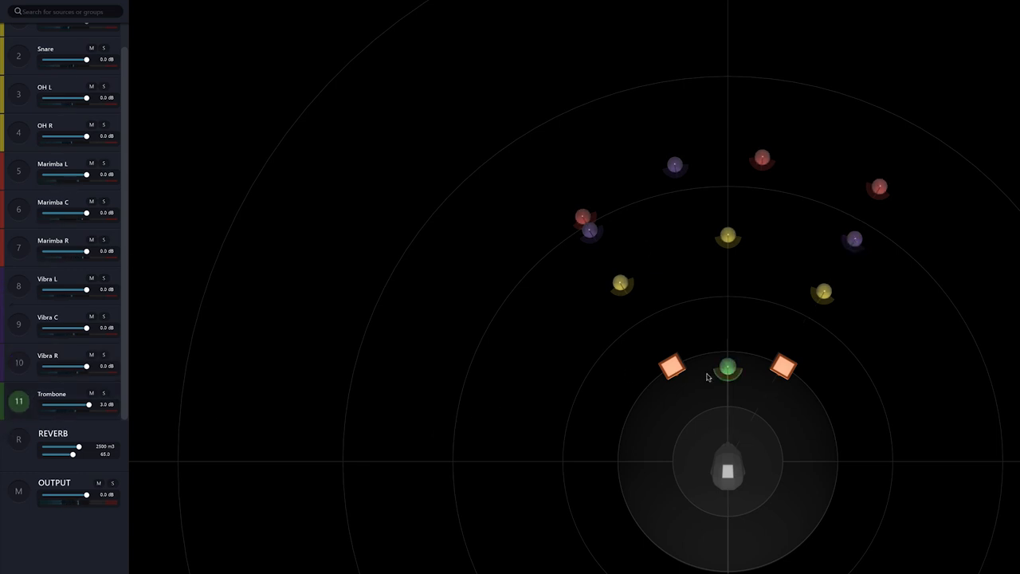
pyautogui.moveTo(728, 368); pyautogui.dragTo(726, 269)
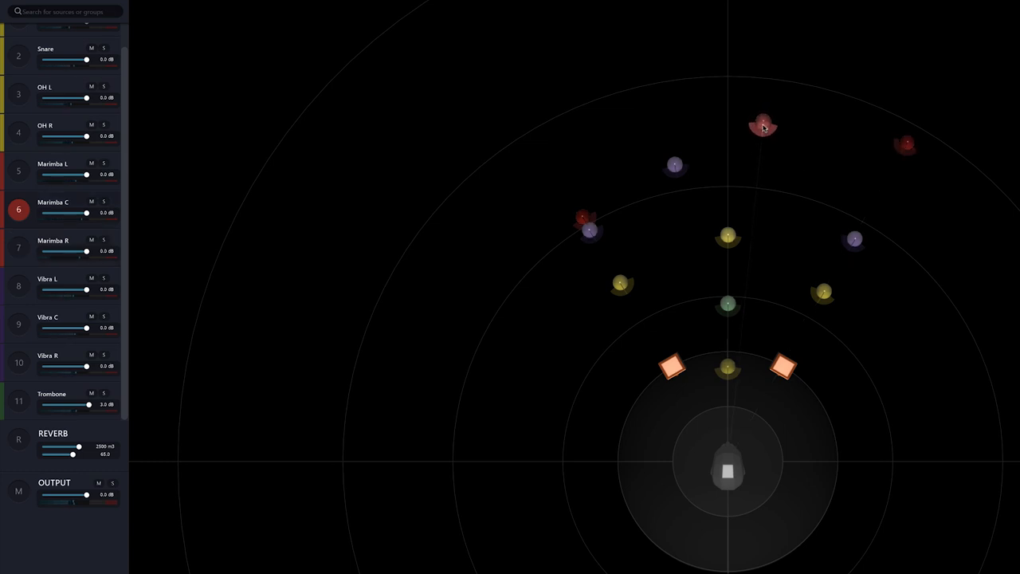
pyautogui.moveTo(647, 178)
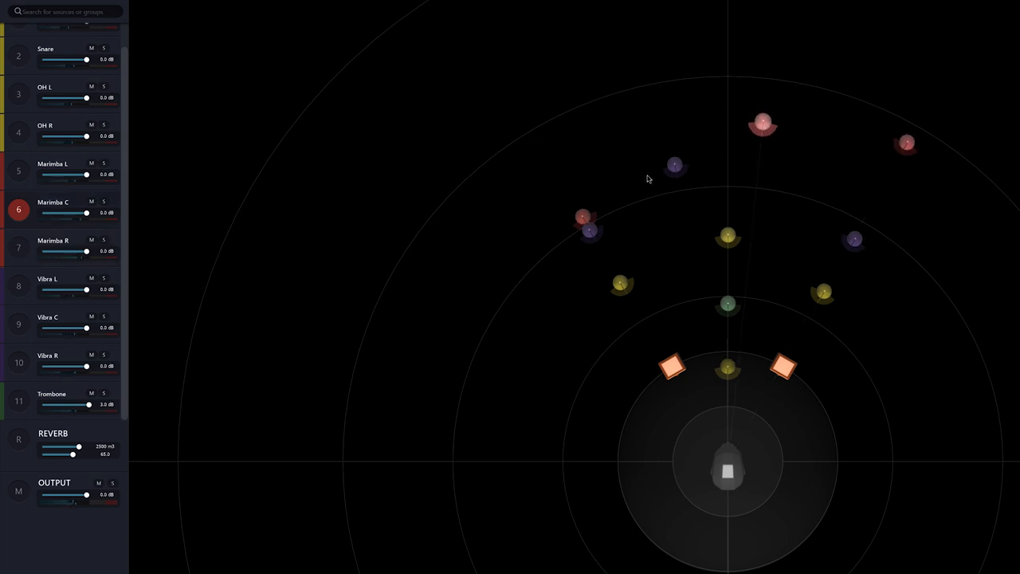